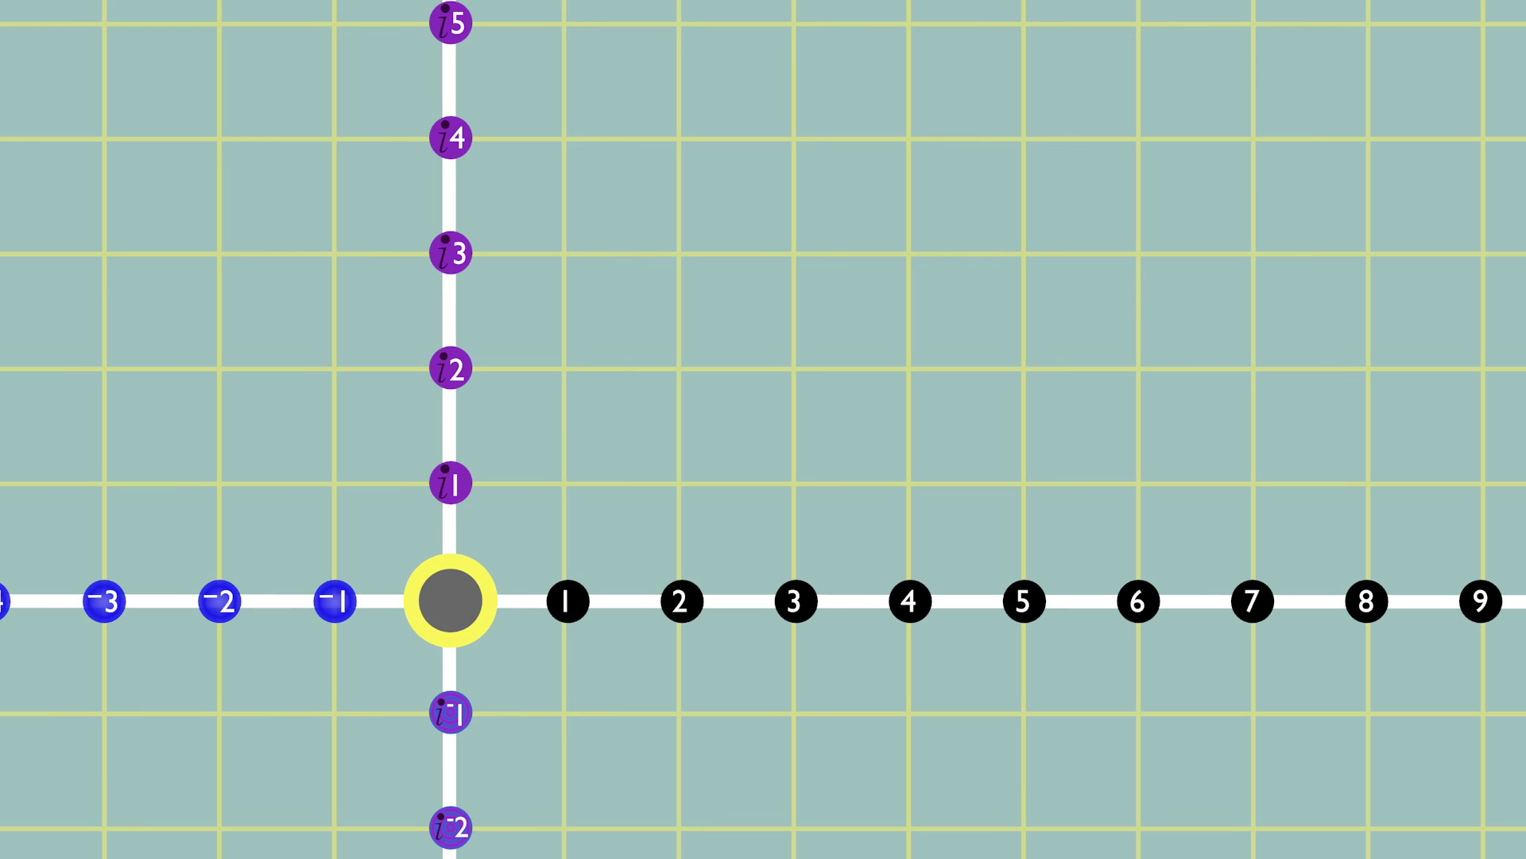
Create point z as a pink vector from the origin and rotate it counterclockwise past the imaginary axis.
click(566, 601)
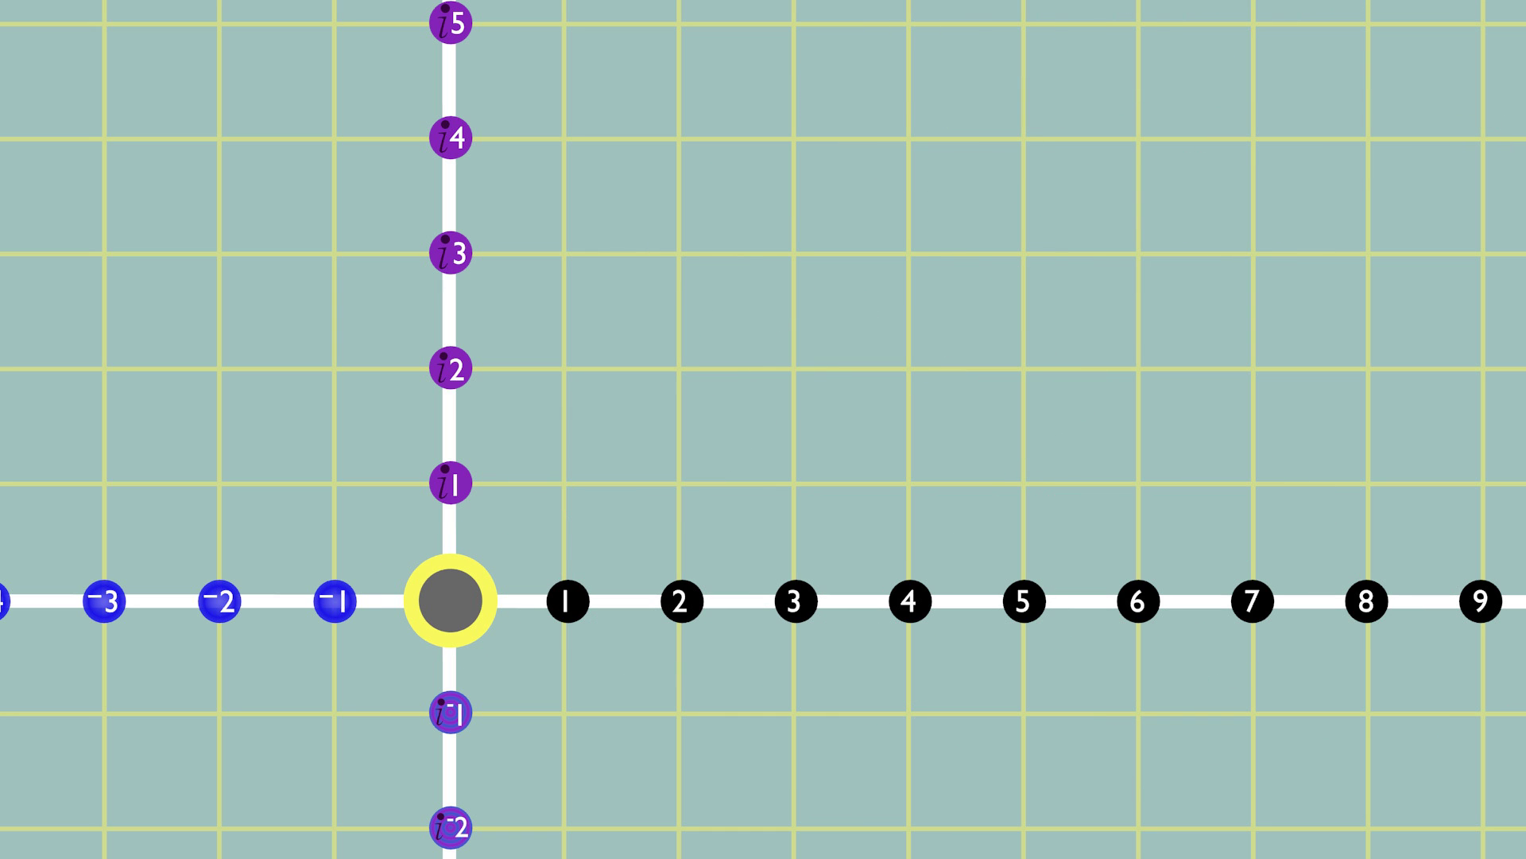
click(963, 289)
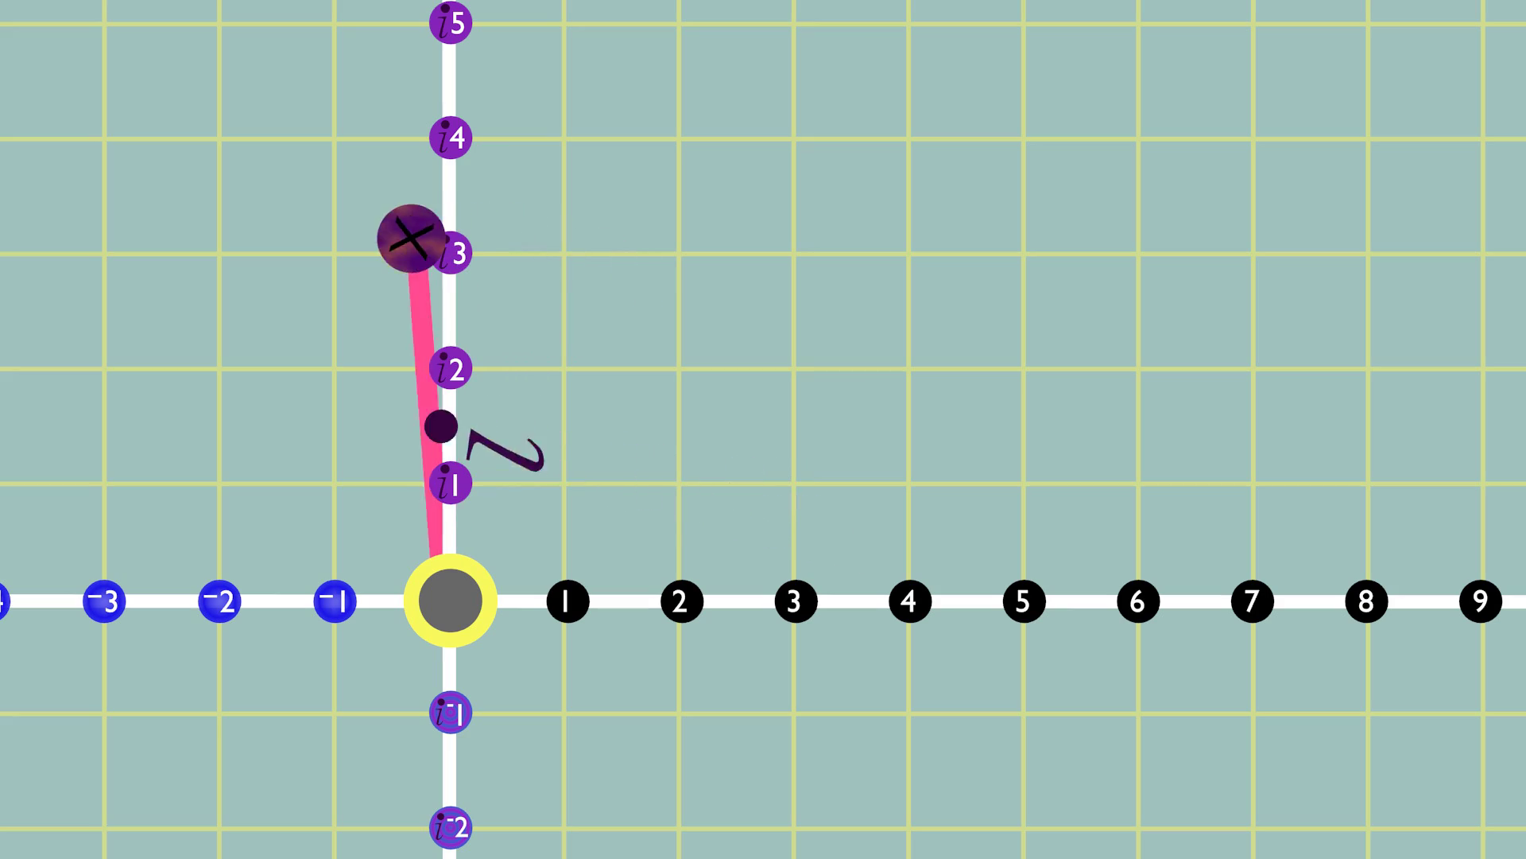
drag(409, 234, 331, 254)
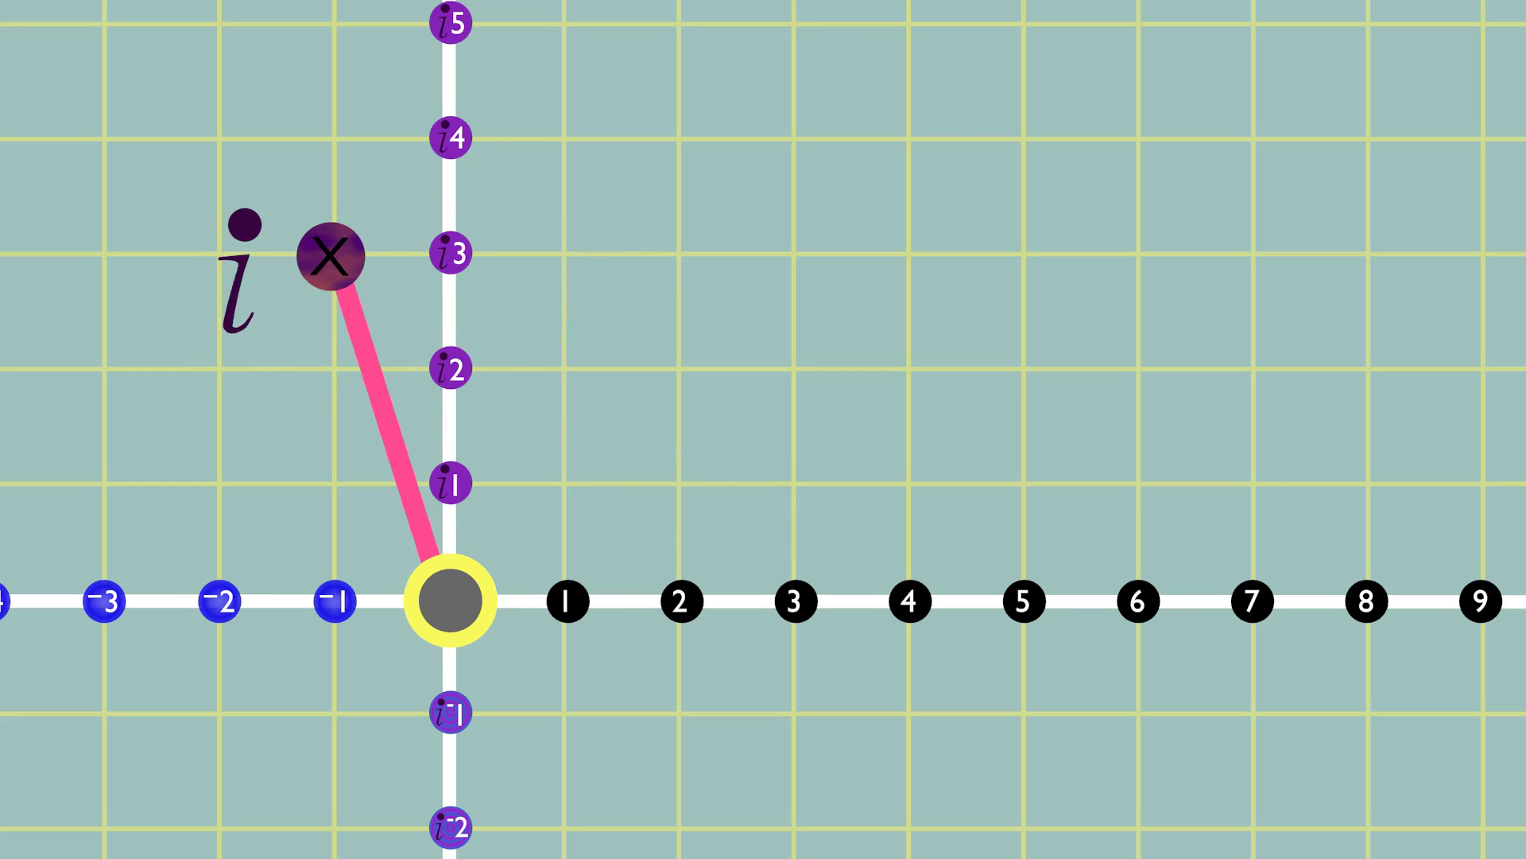